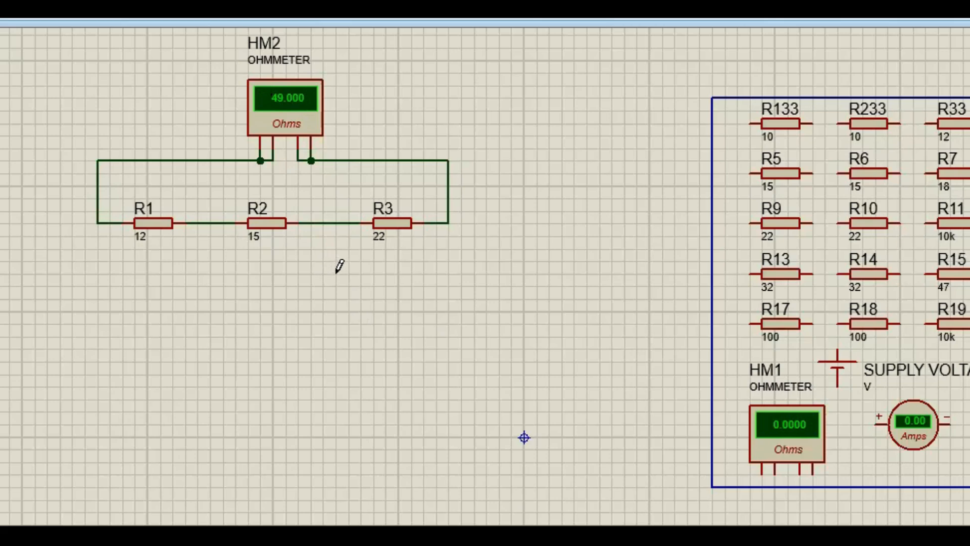
pyautogui.moveTo(338, 286)
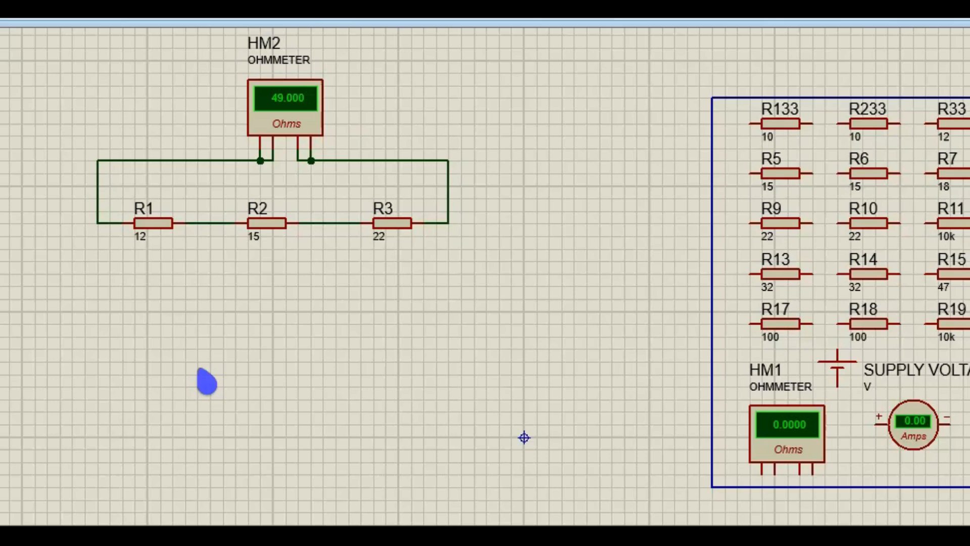
pyautogui.moveTo(205, 382)
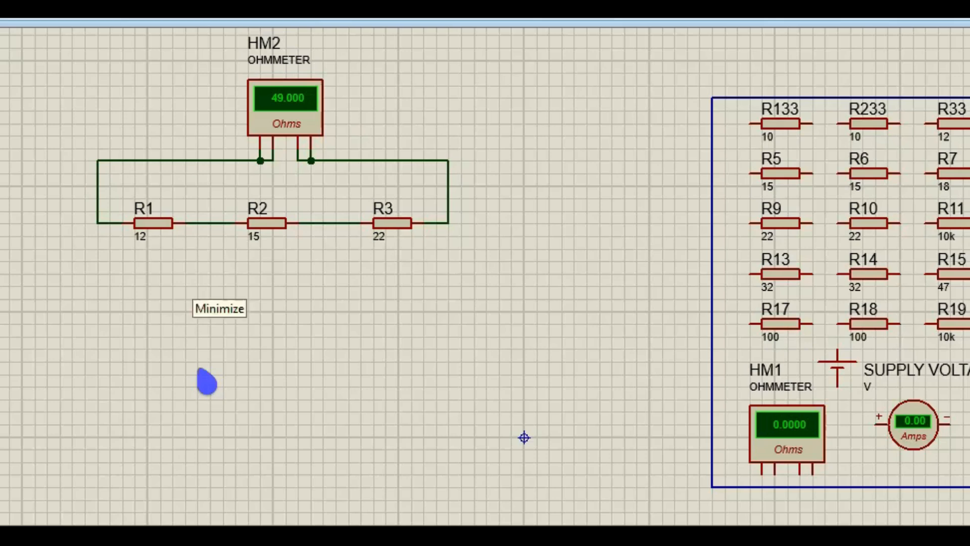
pyautogui.moveTo(560, 266)
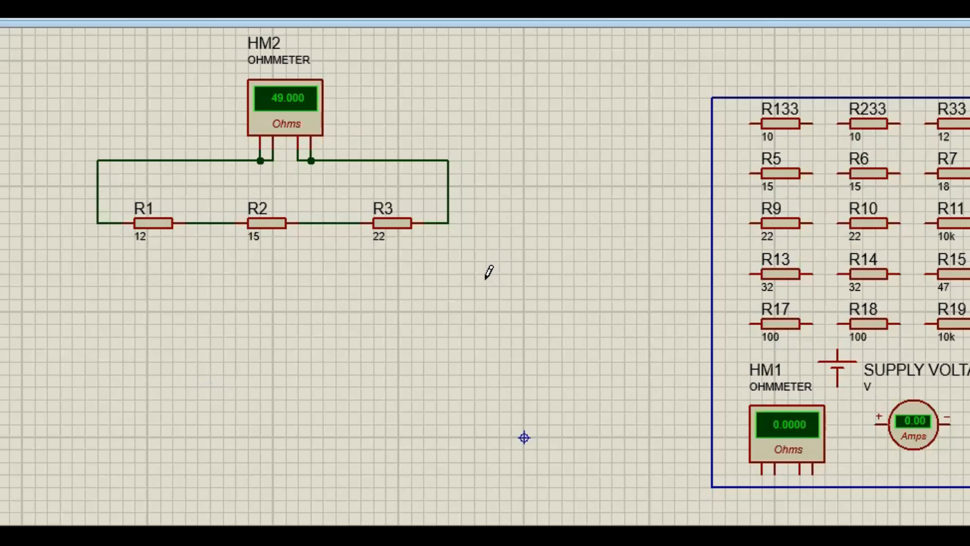
pyautogui.moveTo(412, 257)
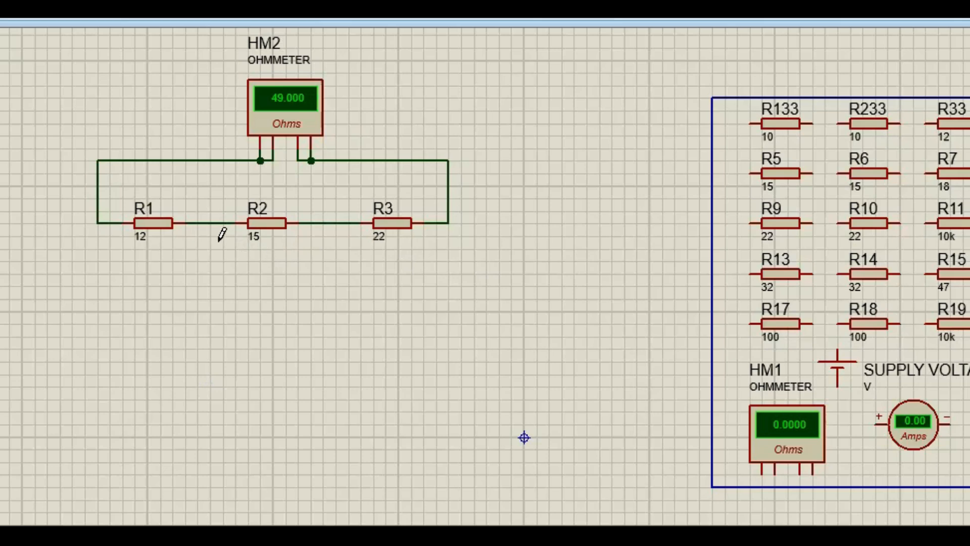
pyautogui.moveTo(222, 234)
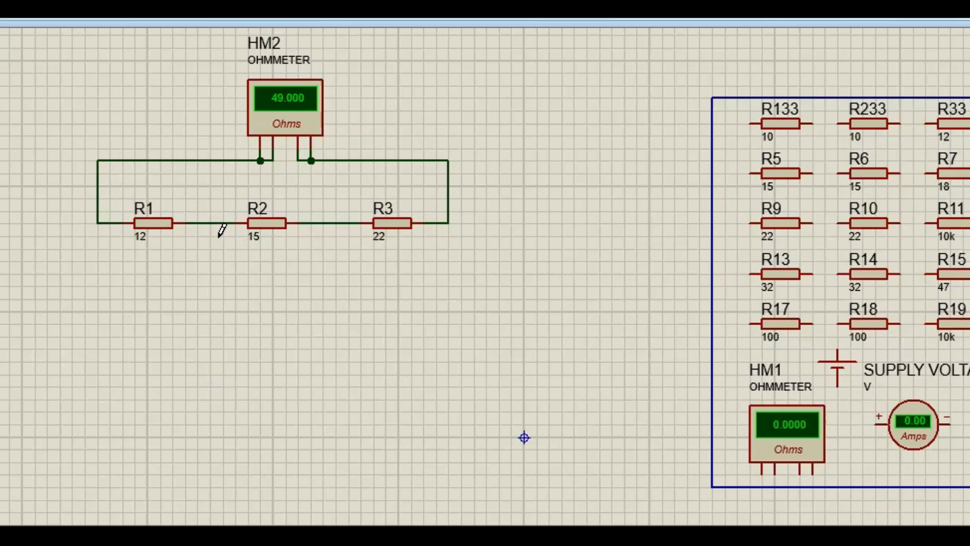
pyautogui.moveTo(290, 237)
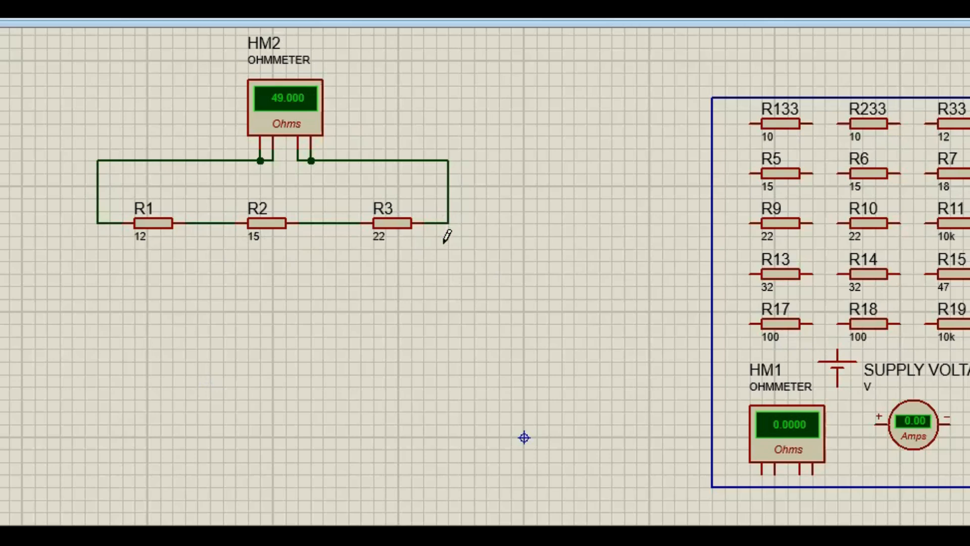
pyautogui.moveTo(412, 266)
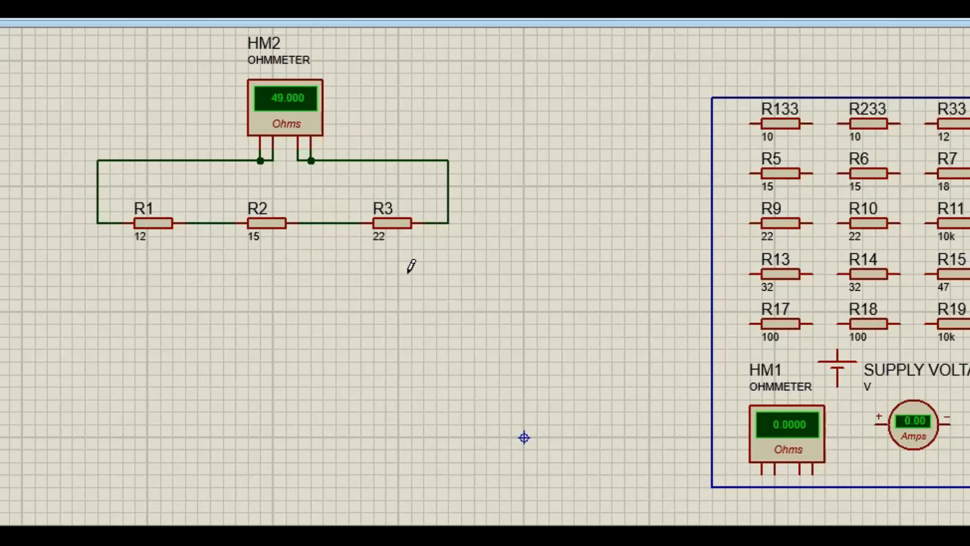
pyautogui.moveTo(456, 272)
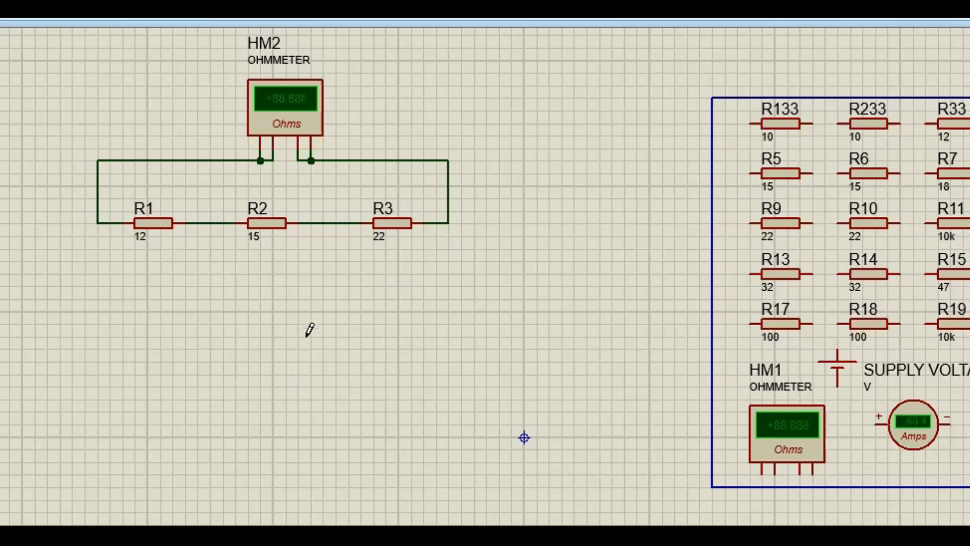
pyautogui.moveTo(526, 67)
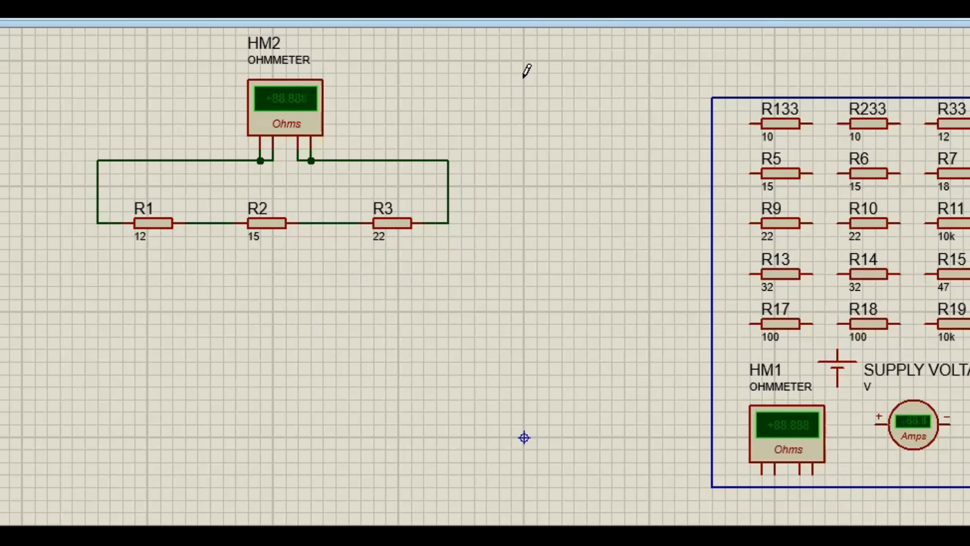
pyautogui.moveTo(509, 246)
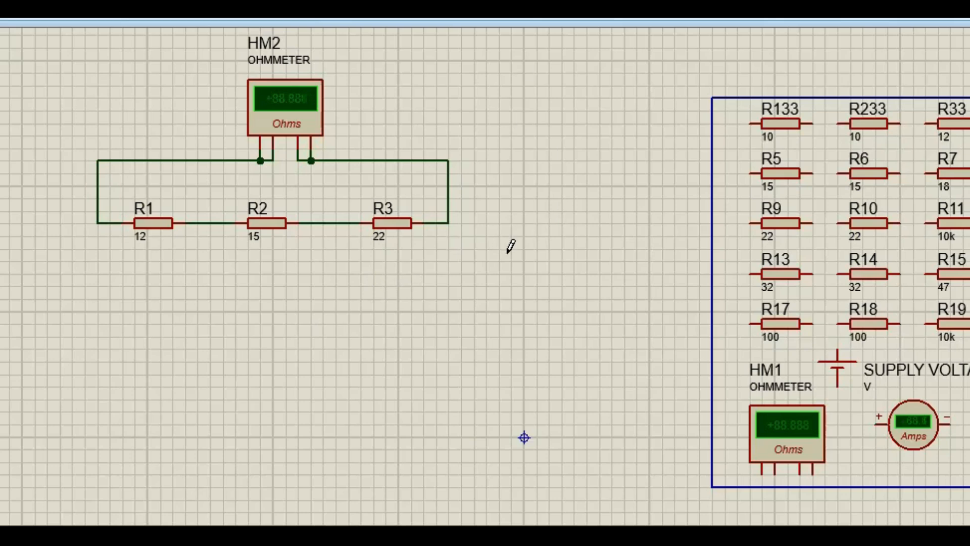
pyautogui.moveTo(487, 228)
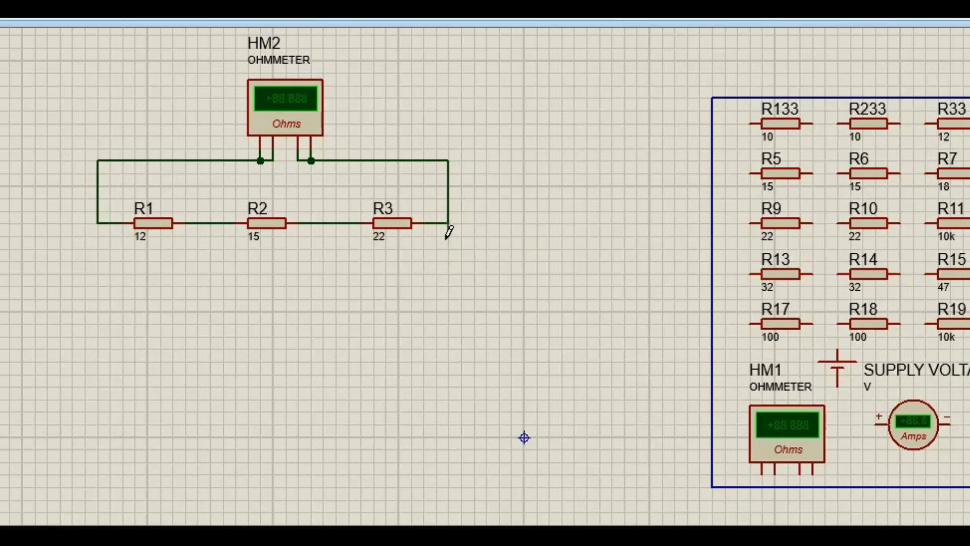
# Step: Run a bypass wire joining both ends of the 22-ohm R3 to short it out
pyautogui.moveTo(446, 222); pyautogui.dragTo(446, 282)
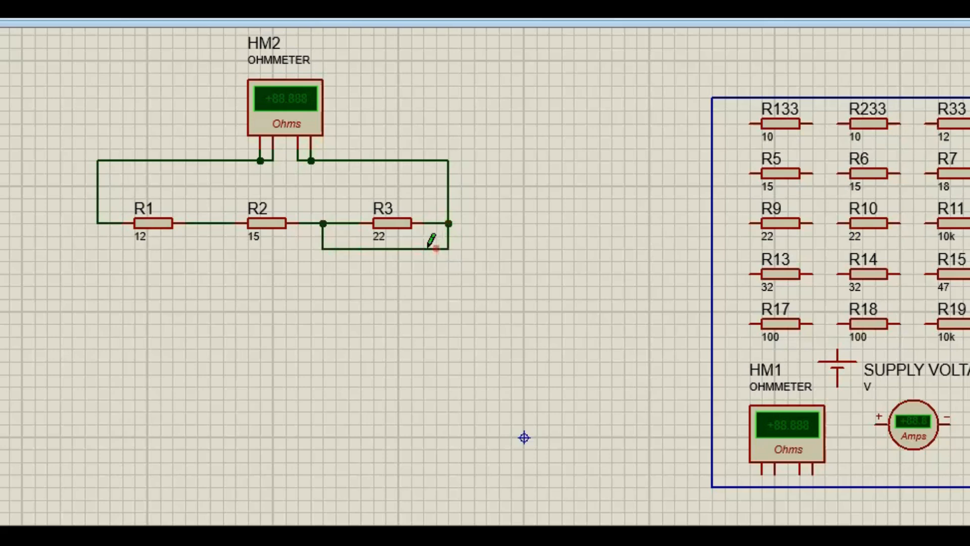
pyautogui.moveTo(473, 283)
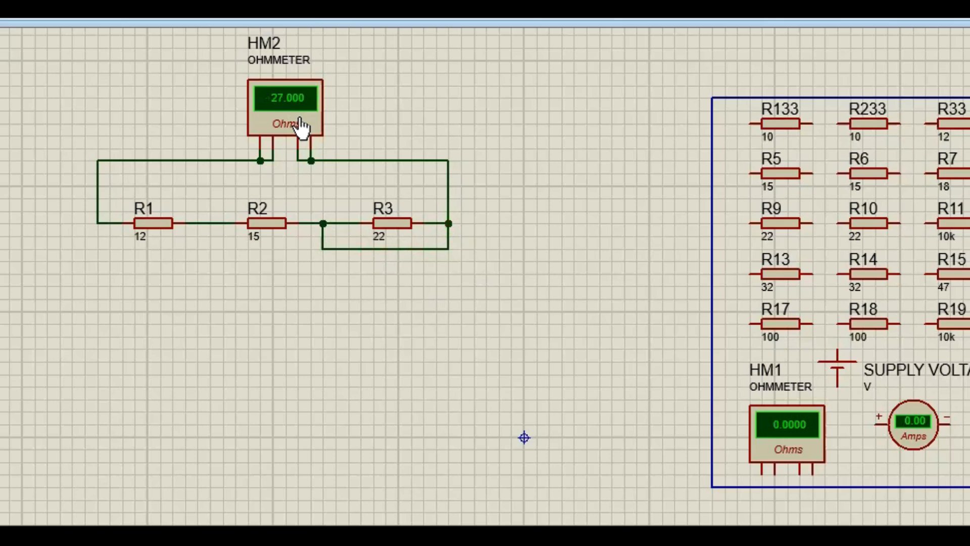
pyautogui.moveTo(296, 130)
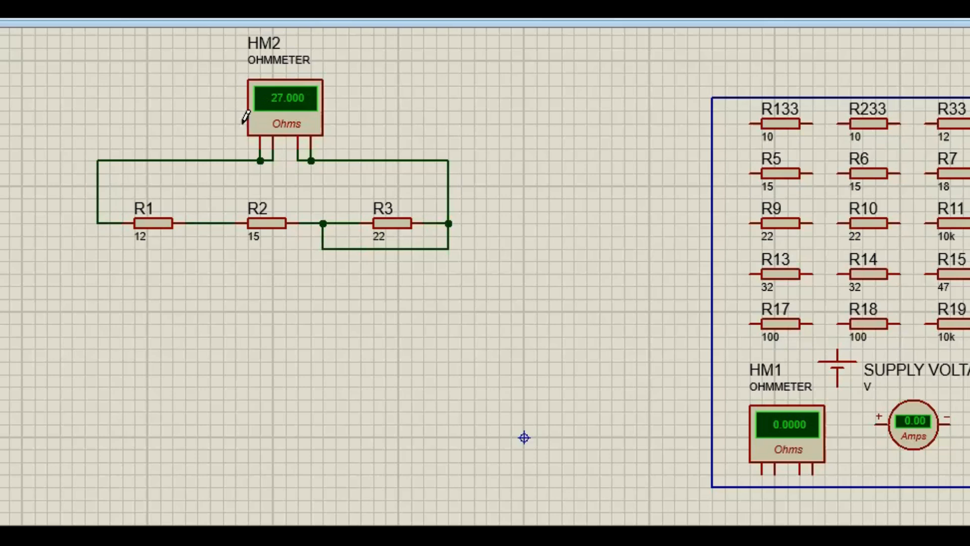
pyautogui.moveTo(295, 147)
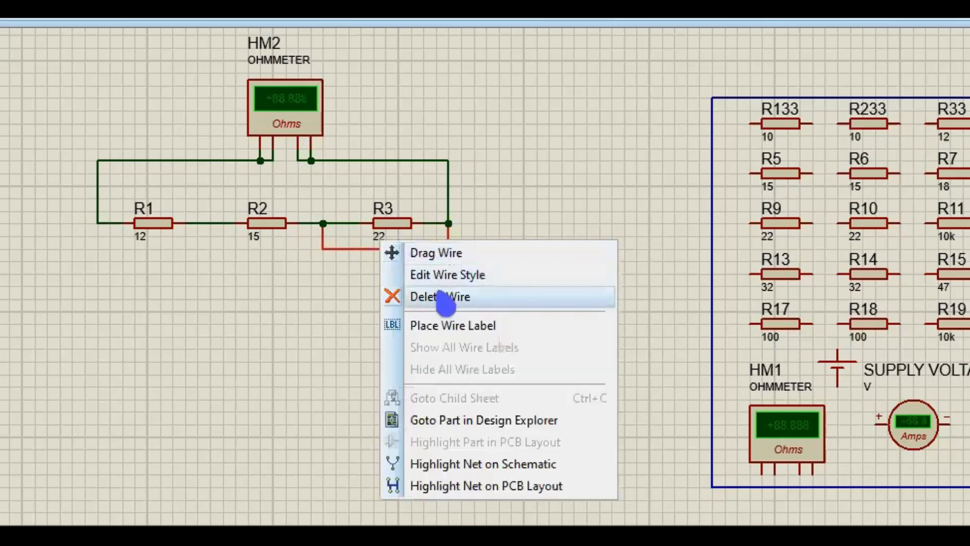
# Step: Delete the bypass wire under R3, restoring the 12-15-22 ohm series chain
pyautogui.click(440, 296)
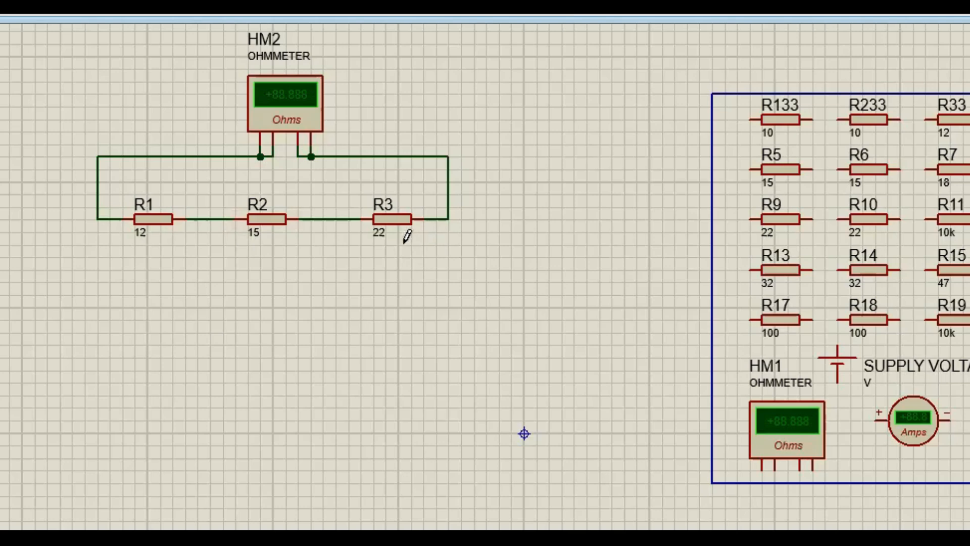
pyautogui.moveTo(382, 244)
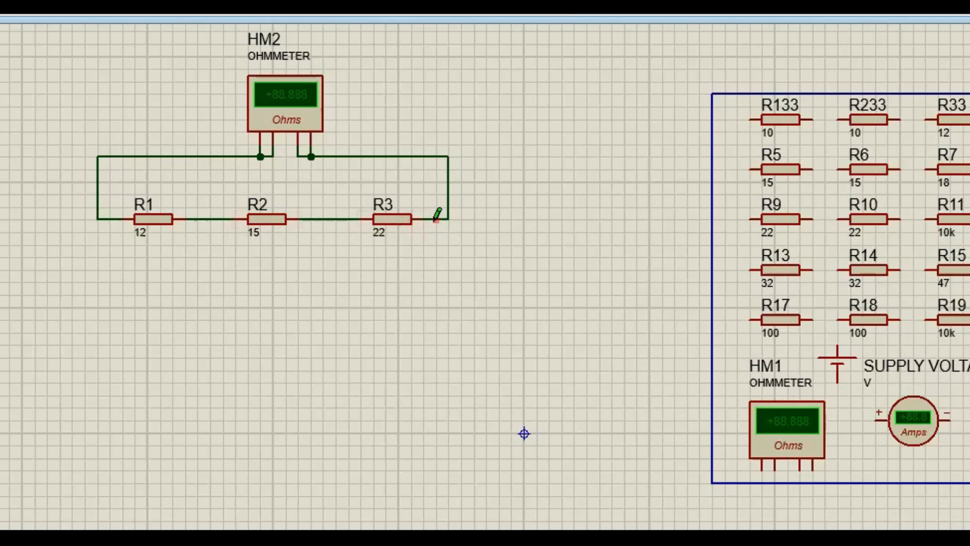
# Step: Draw a new wire from the R2–R3 node to R3's right terminal, shorting R3 again
pyautogui.moveTo(436, 217); pyautogui.dragTo(349, 253)
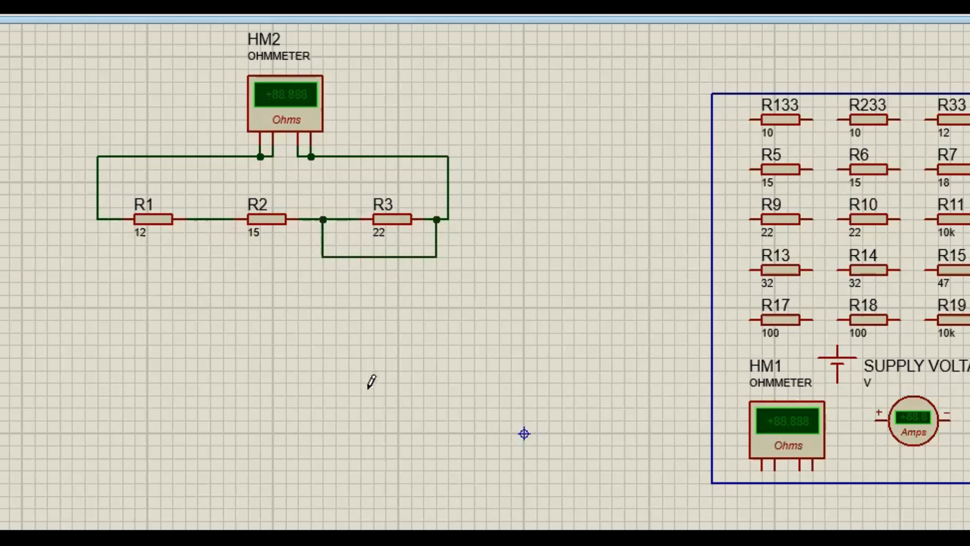
pyautogui.moveTo(396, 98)
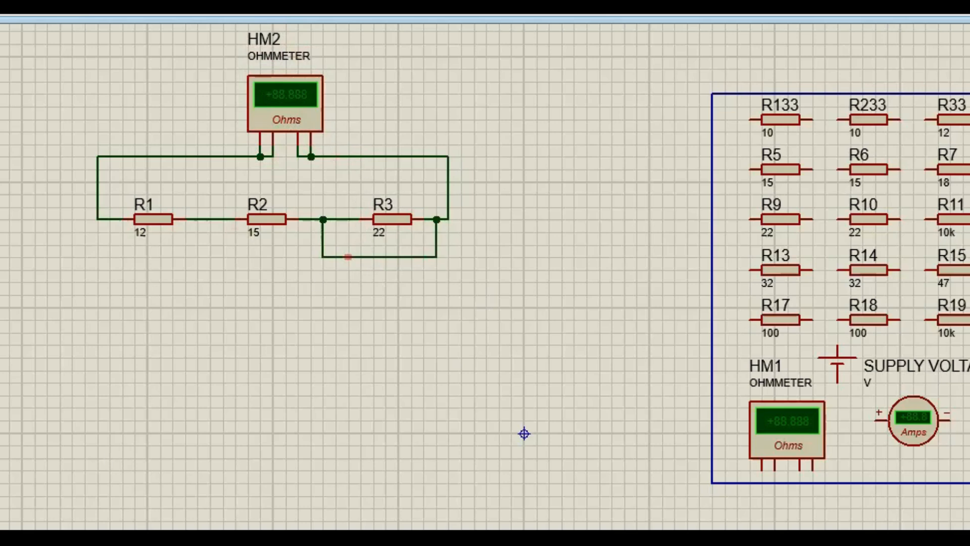
# Step: Delete the shorting wire via its context menu so R3 is back in series
pyautogui.rightClick(347, 256)
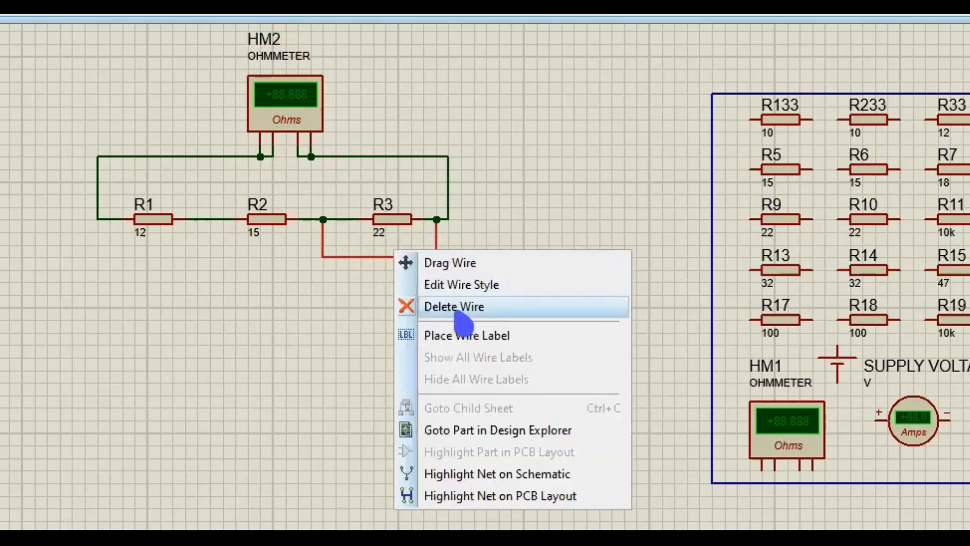
pyautogui.click(454, 306)
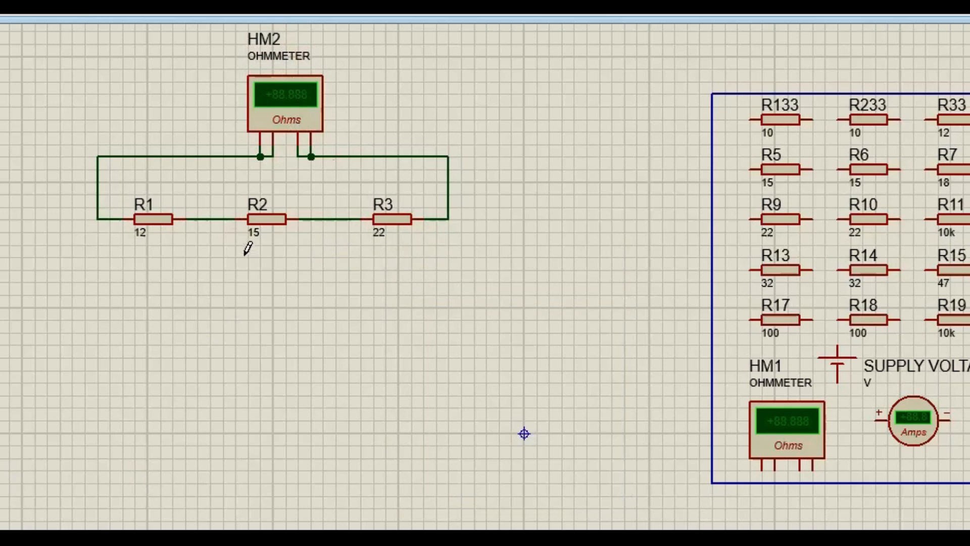